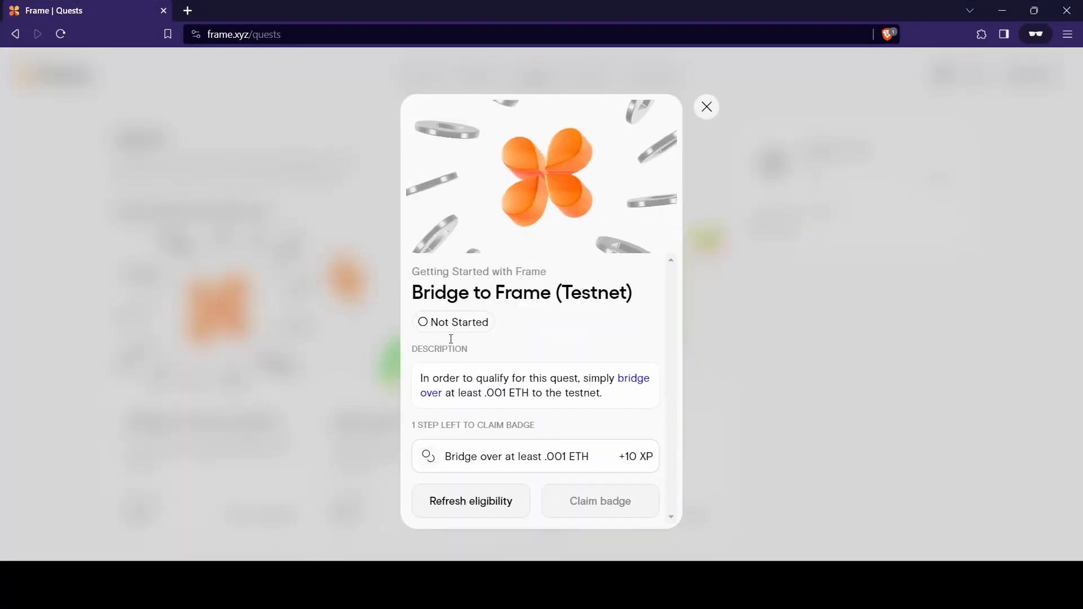
pyautogui.moveTo(519, 510)
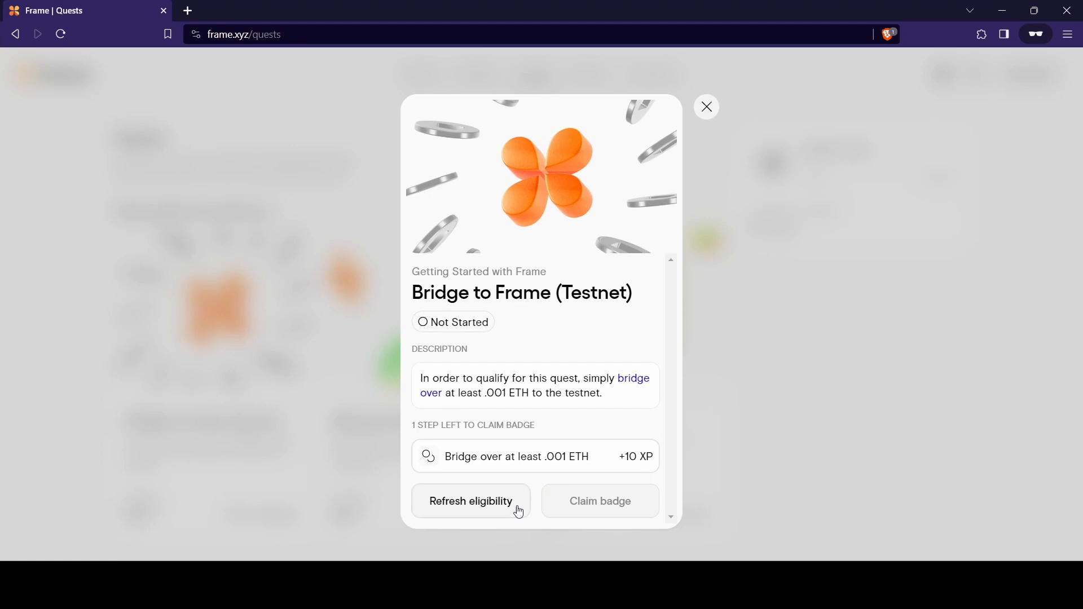
# Refresh eligibility for the Bridge to Frame (Testnet) quest, still Not Started.
pyautogui.click(470, 501)
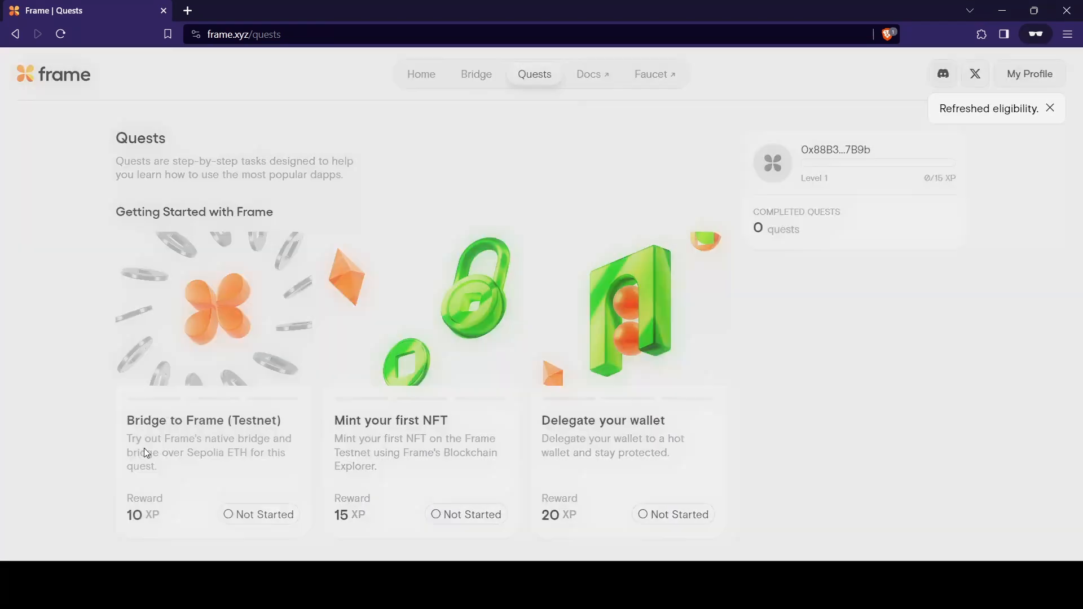
# On the Bridge page, switch to Sepolia and deposit 50% (0.2901185635961707 ETH) to Frame Testnet.
pyautogui.click(476, 75)
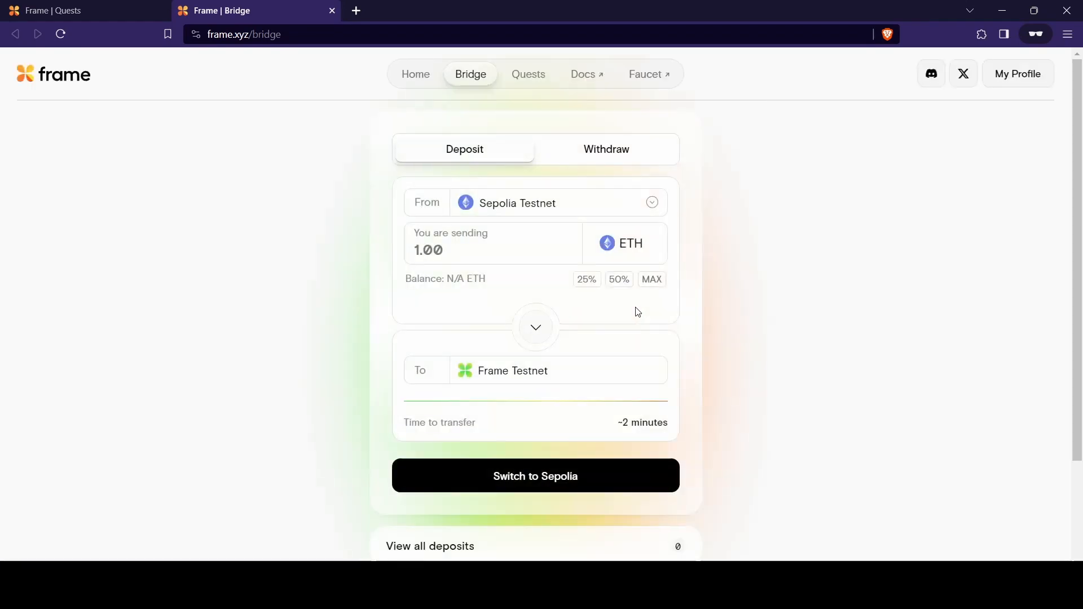
pyautogui.moveTo(539, 426)
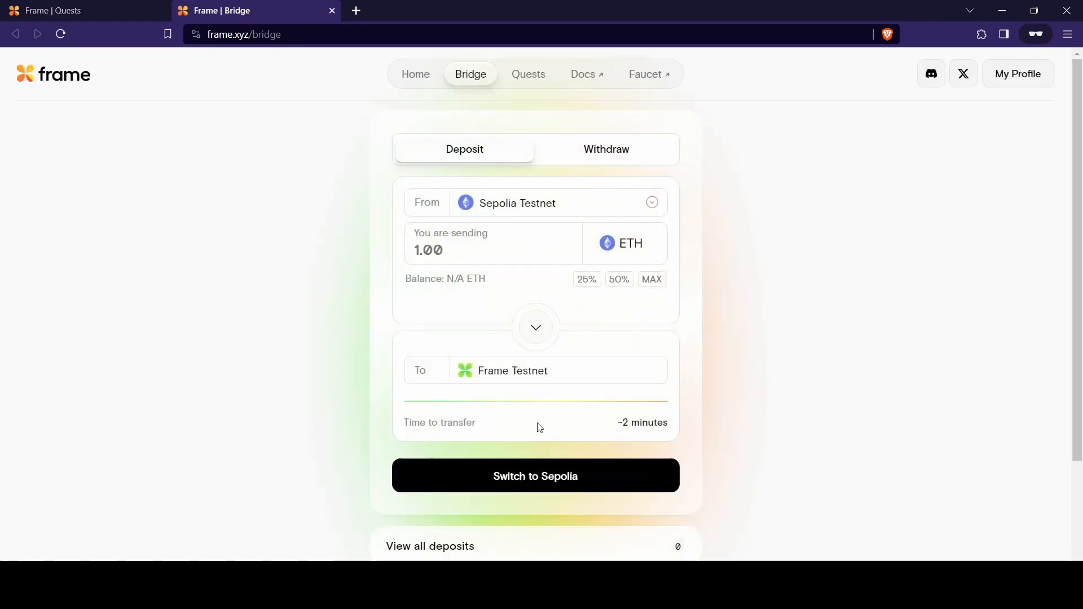
pyautogui.click(534, 476)
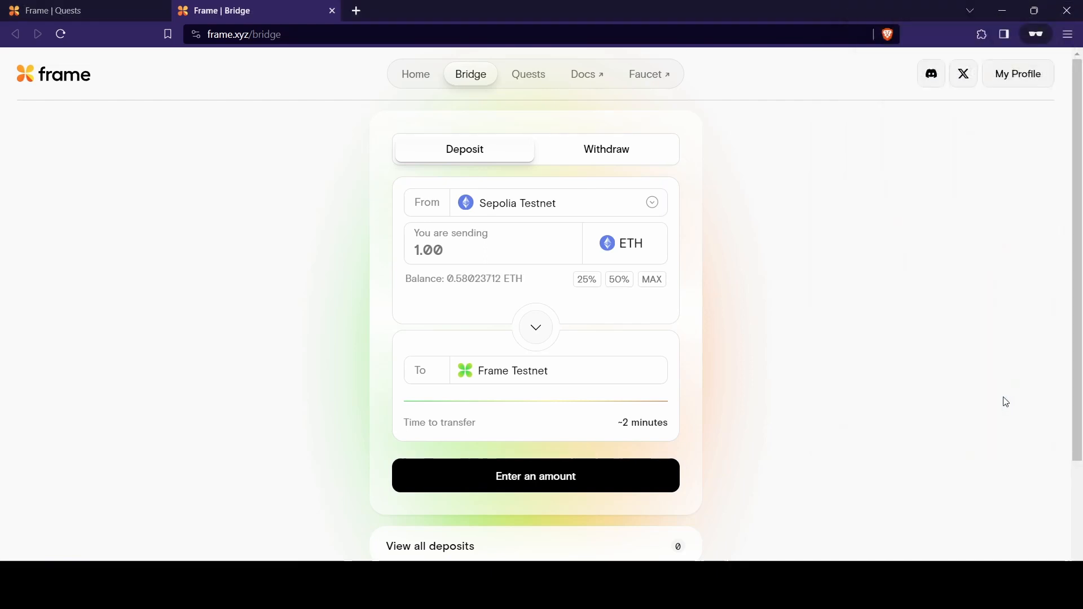
pyautogui.click(617, 279)
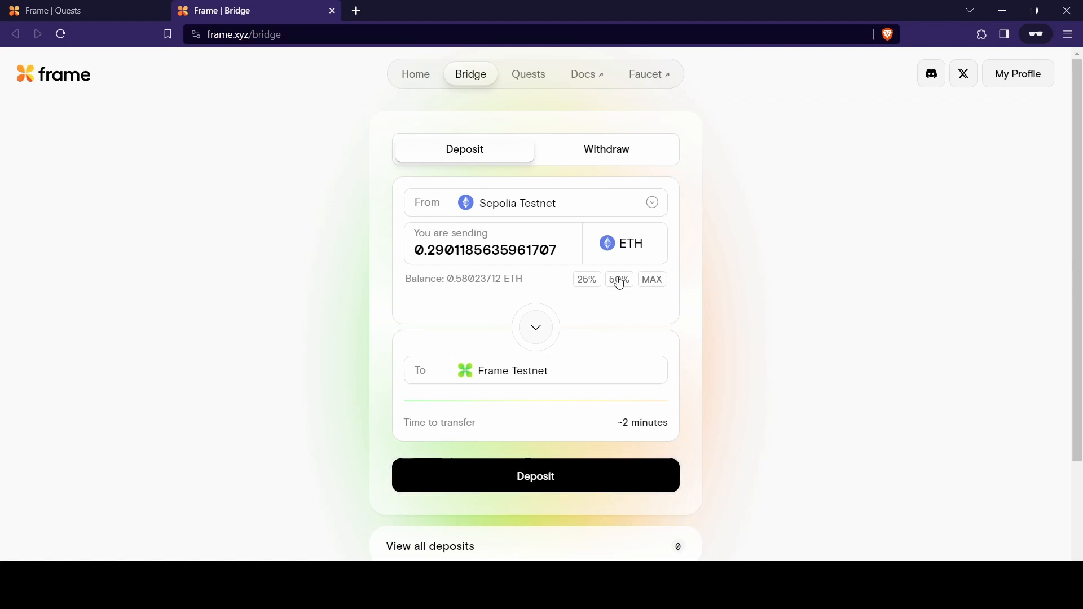
pyautogui.moveTo(580, 476)
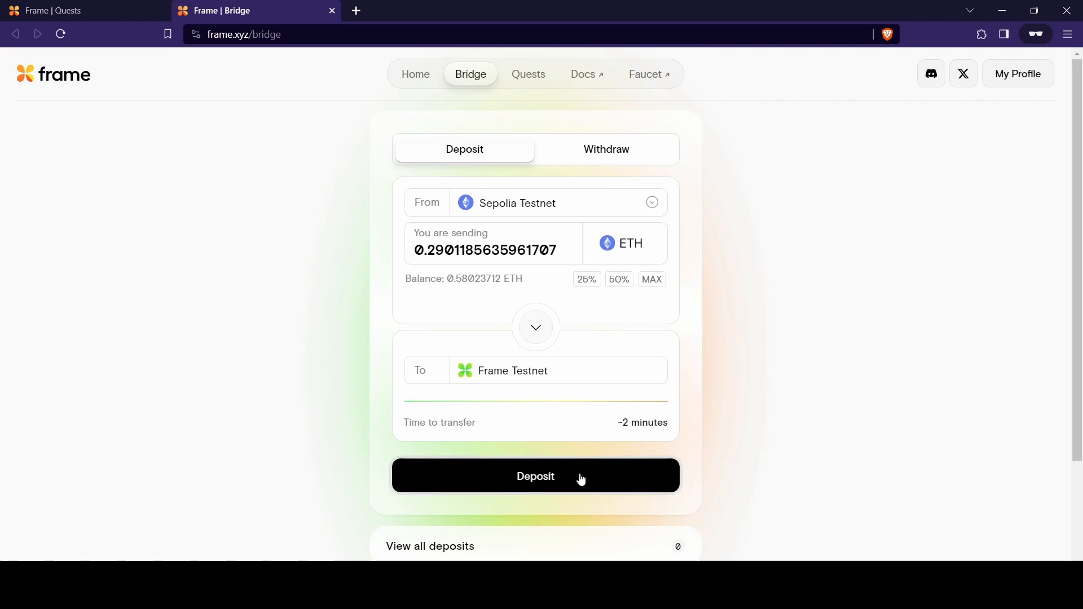
pyautogui.click(535, 475)
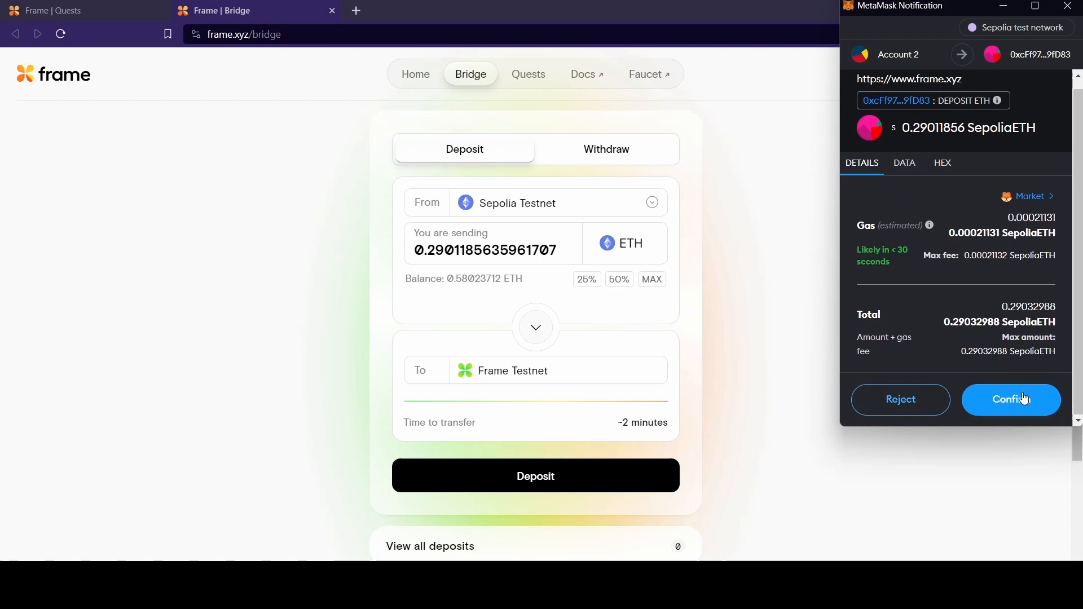
# Confirm the 0.29011856 SepoliaETH deposit transaction in MetaMask.
pyautogui.click(1011, 400)
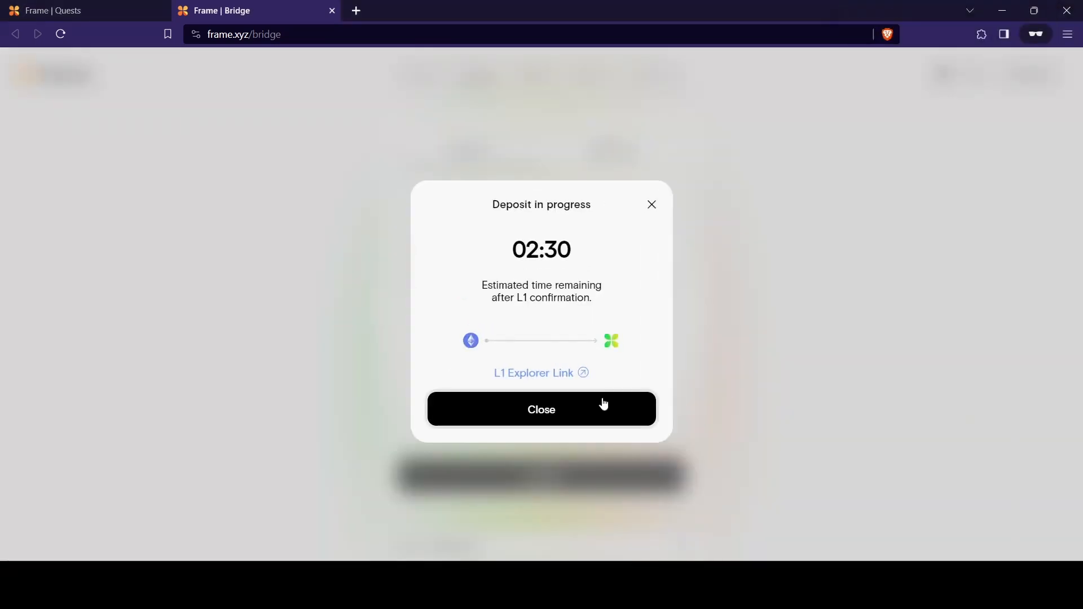
pyautogui.moveTo(752, 378)
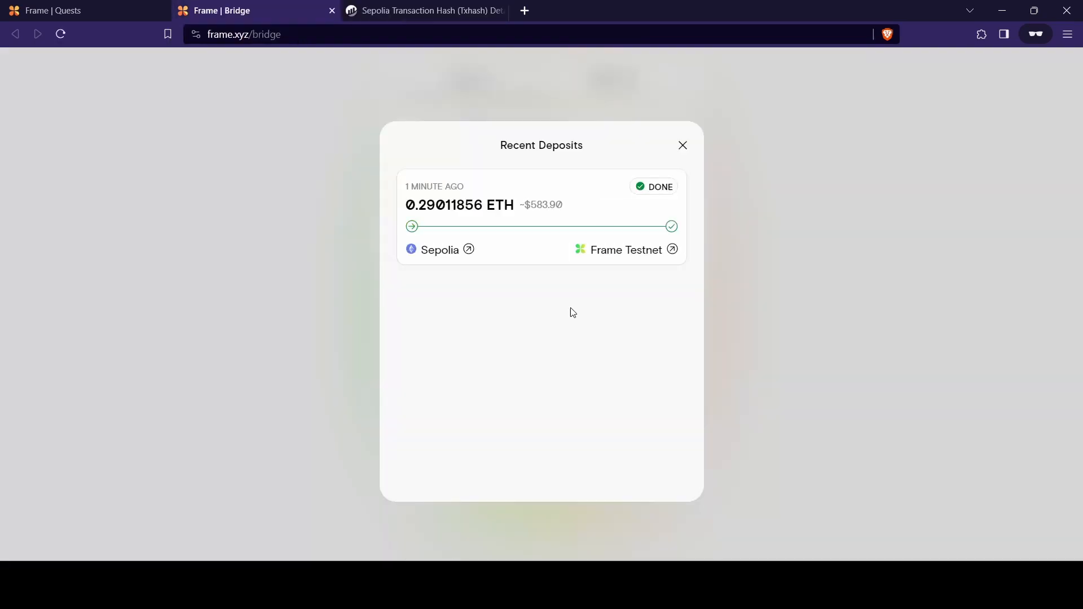
# View the confirmed 0.2901185635961707 ETH deposit transaction in Frame Testnet Explorer.
pyautogui.click(671, 249)
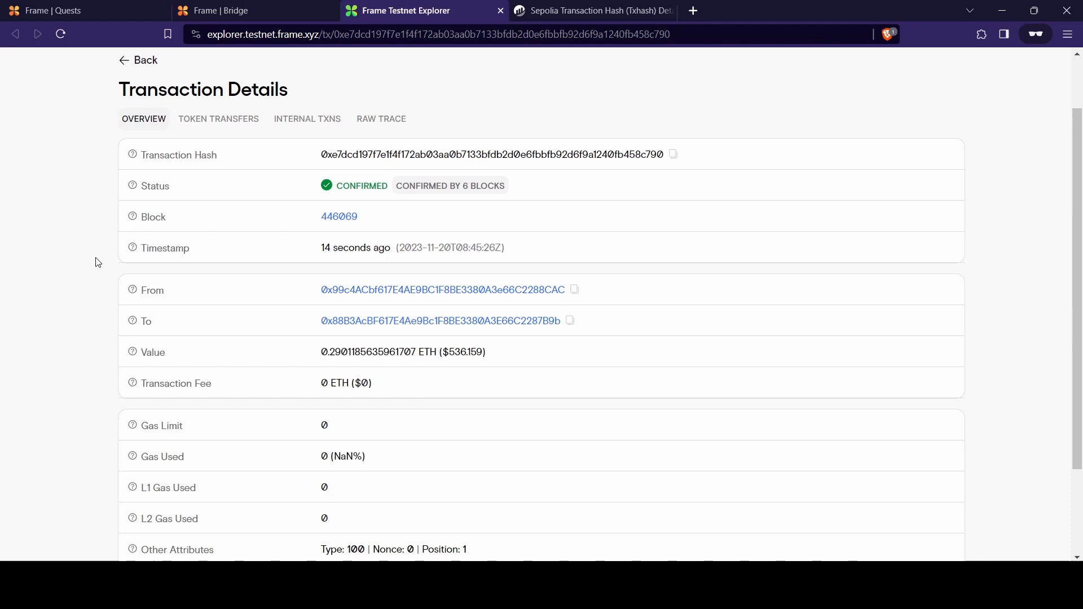
# Refresh the bridge quest's eligibility and switch the wallet to the required network.
pyautogui.click(49, 10)
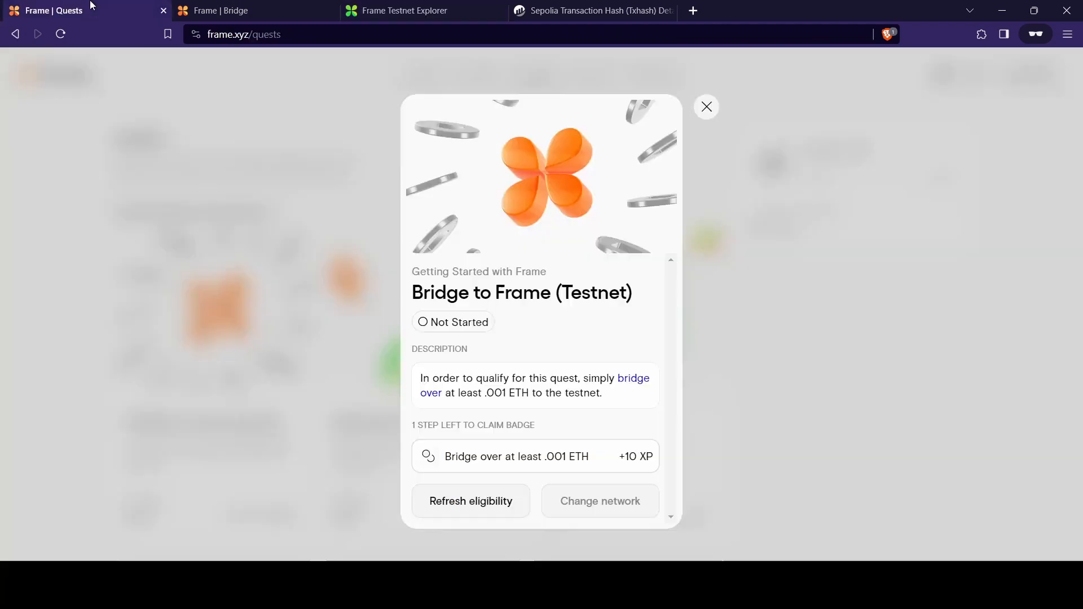
pyautogui.click(470, 501)
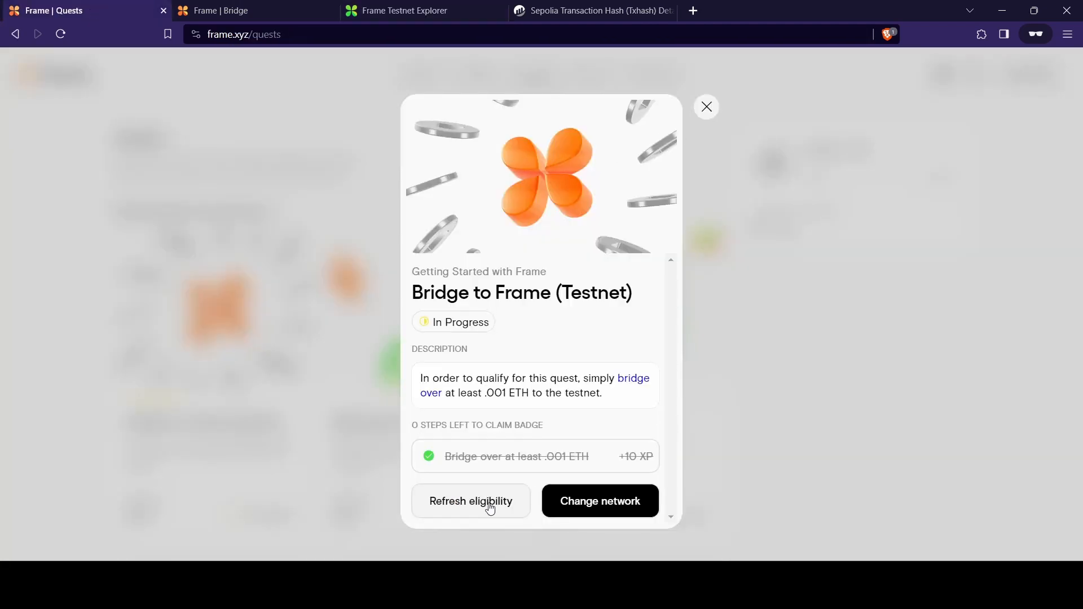
pyautogui.click(598, 501)
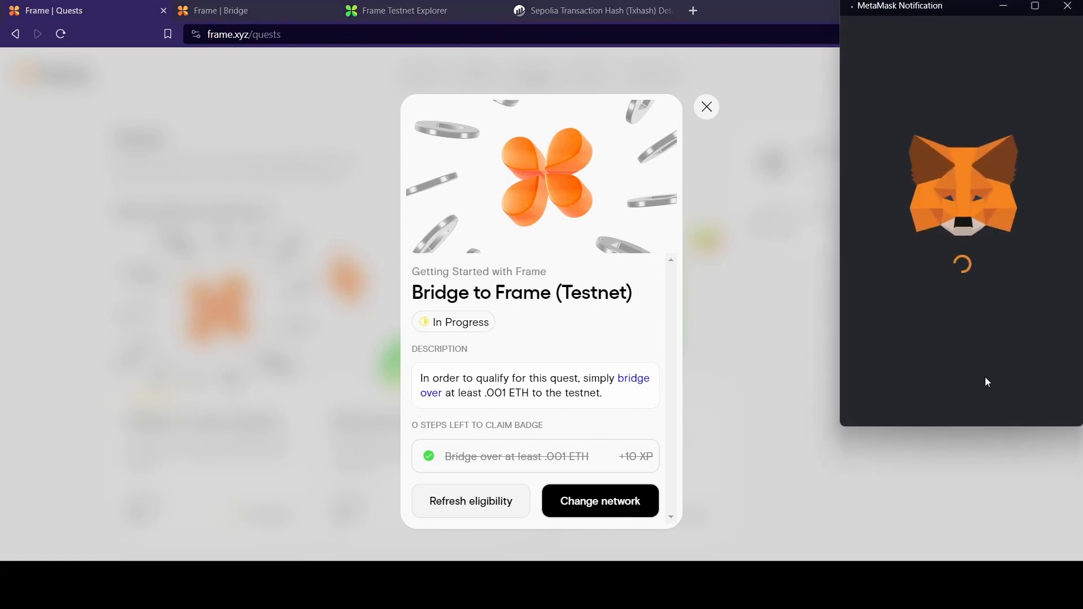
pyautogui.click(598, 501)
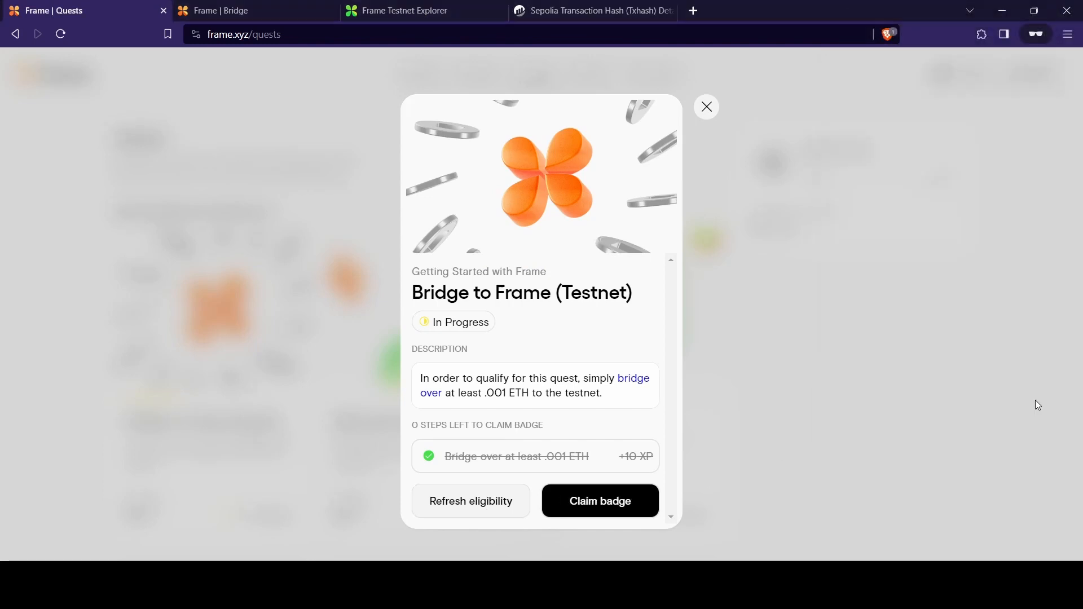
# Claim the Bridge to Frame badge and approve the claim in the wallet.
pyautogui.click(598, 501)
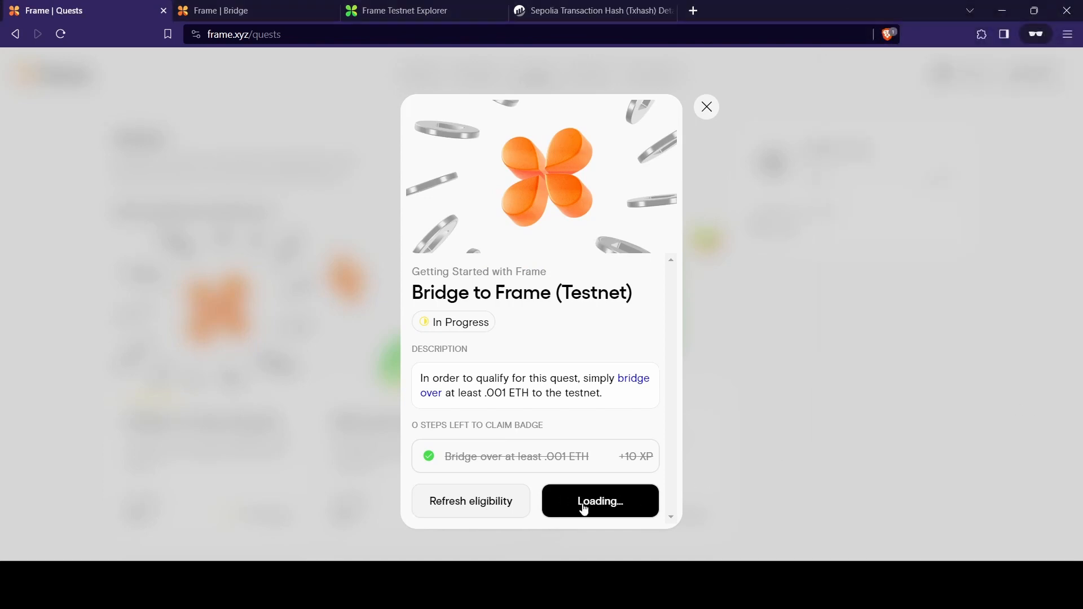
pyautogui.click(598, 502)
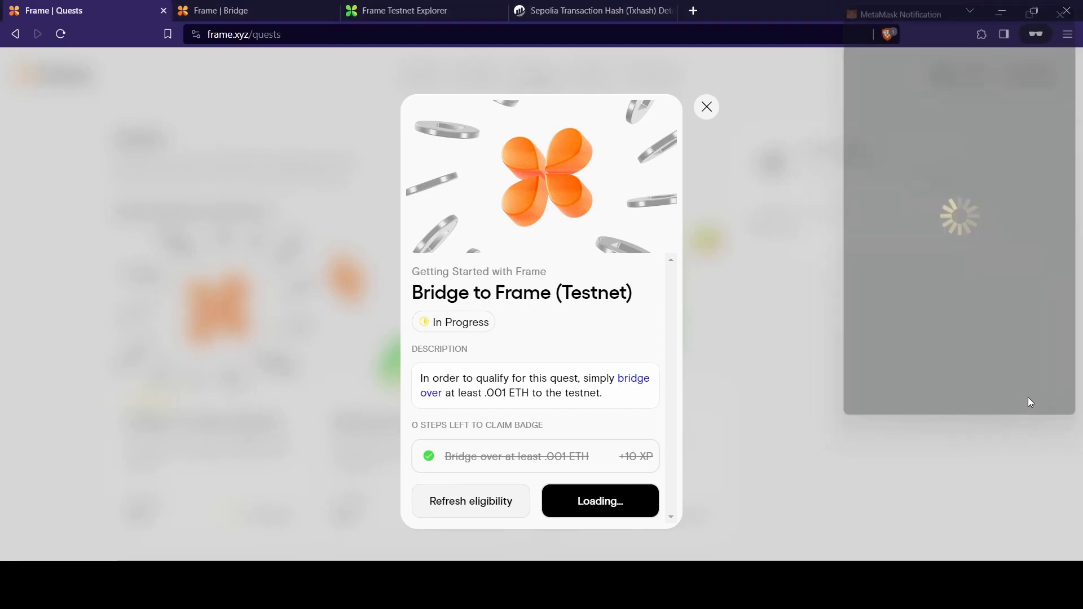
pyautogui.click(706, 107)
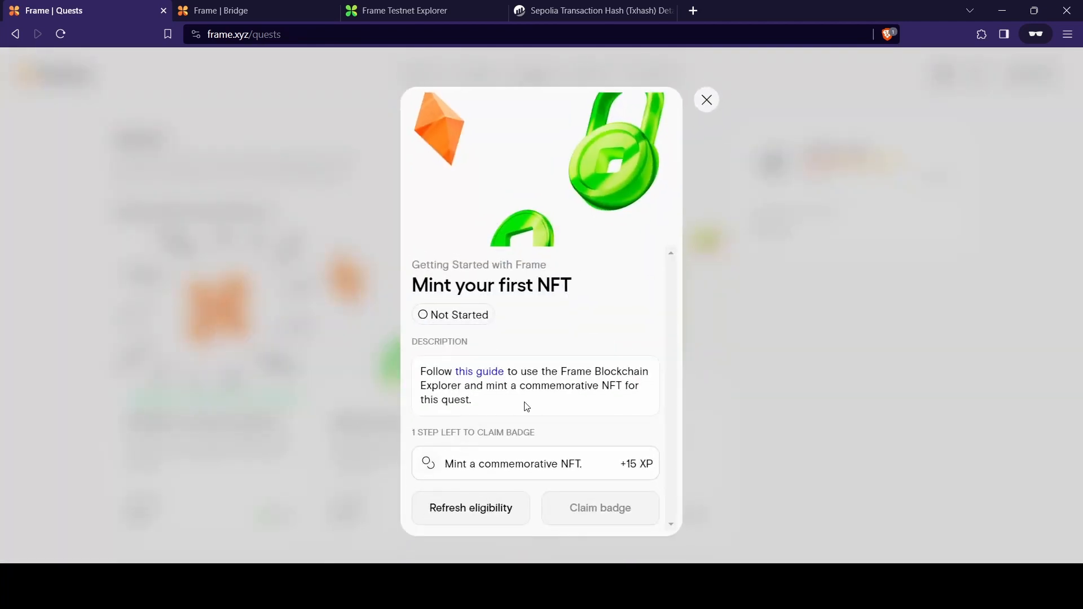
pyautogui.moveTo(485, 380)
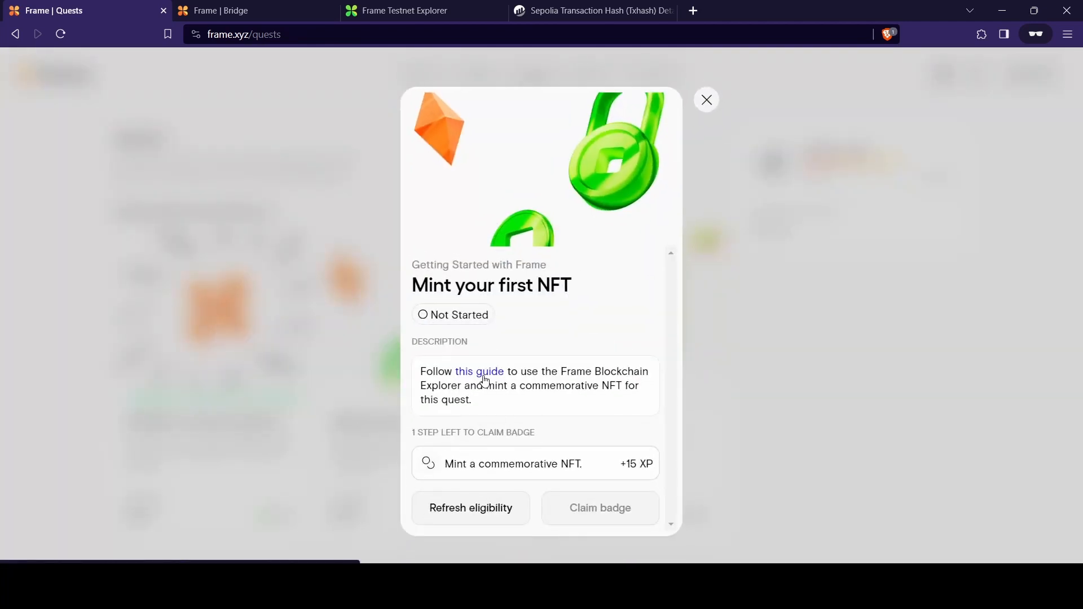
# Follow the Mint your first NFT guide to the commemorative NFT contract in the explorer.
pyautogui.click(706, 99)
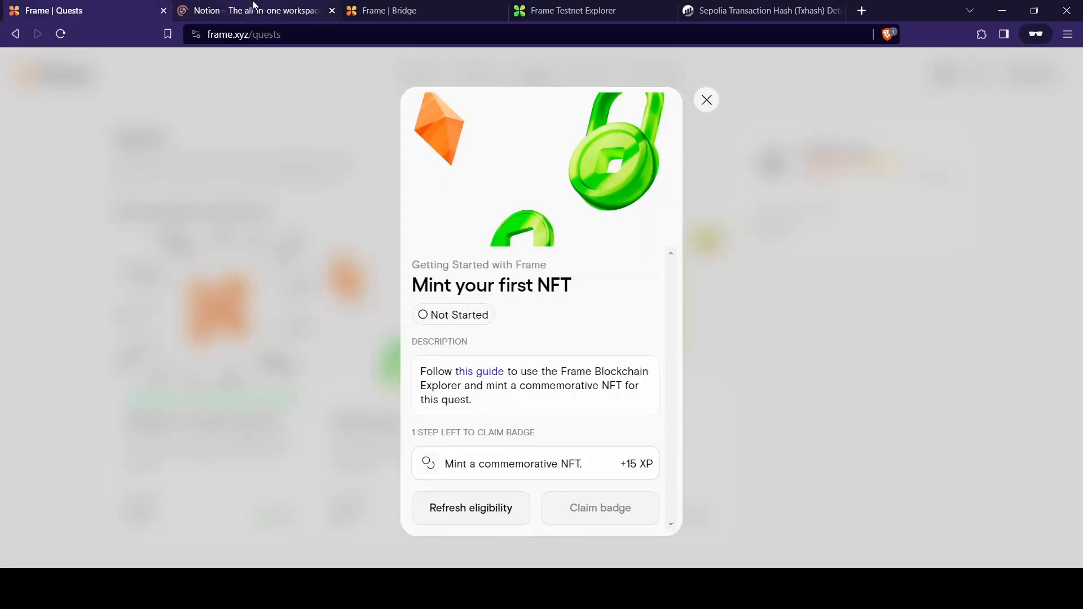
pyautogui.click(237, 10)
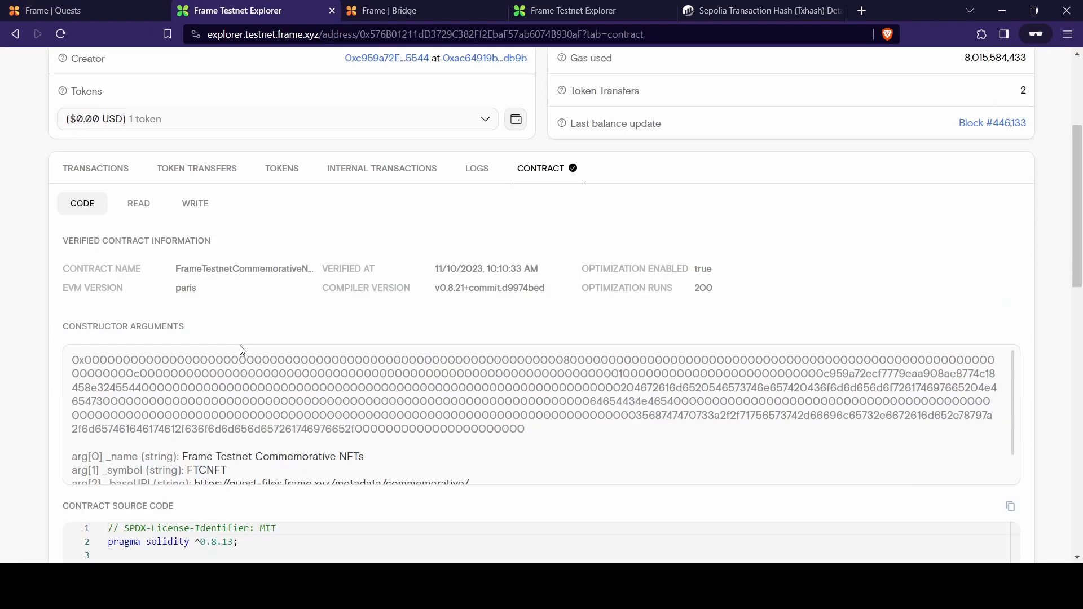
# Connect the MetaMask wallet to the explorer's contract Write tab.
pyautogui.click(194, 203)
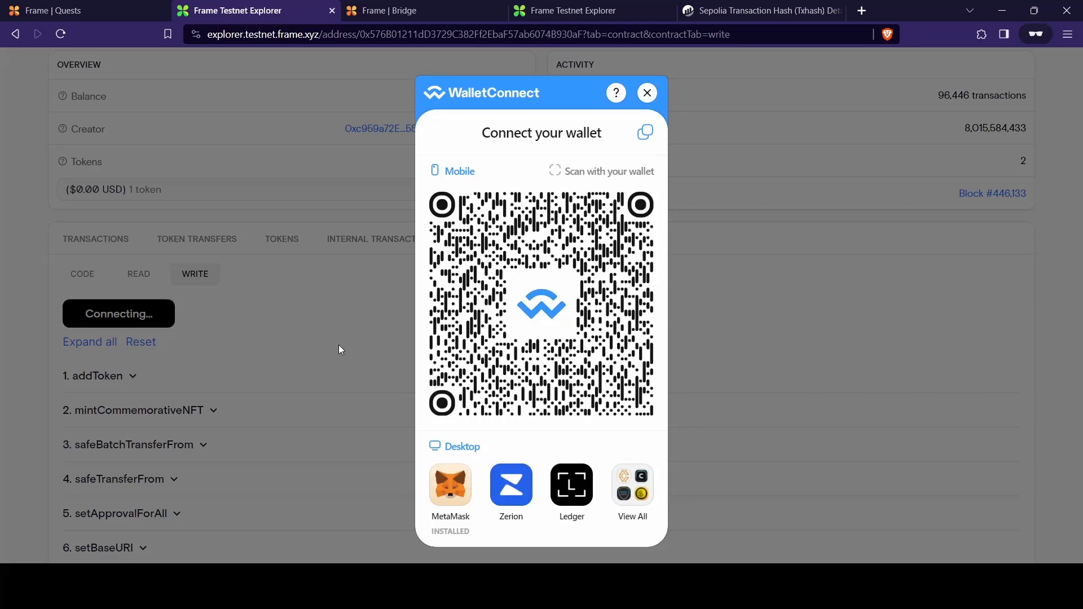
pyautogui.click(450, 484)
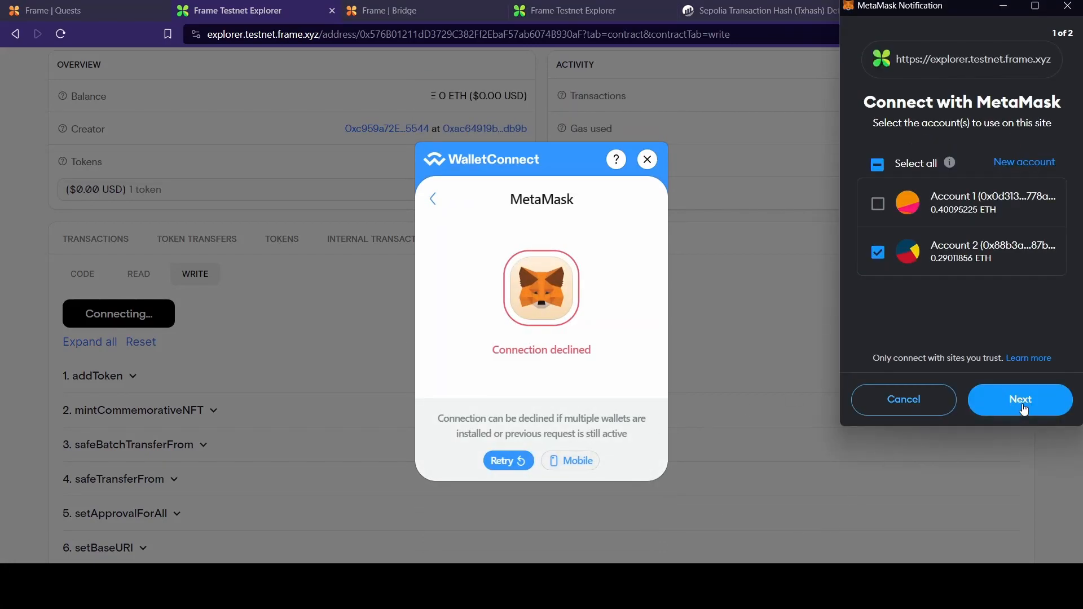
pyautogui.click(1020, 399)
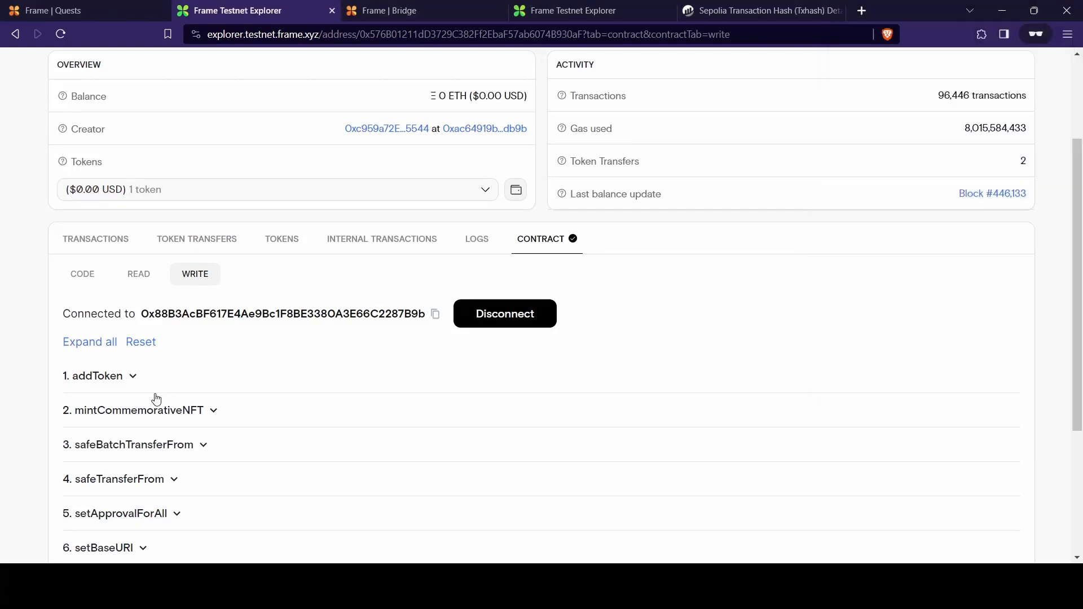
# Mint commemorative NFT token 1 via mintCommemorativeNFT and approve it in MetaMask, returning to Frame quests.
pyautogui.click(137, 410)
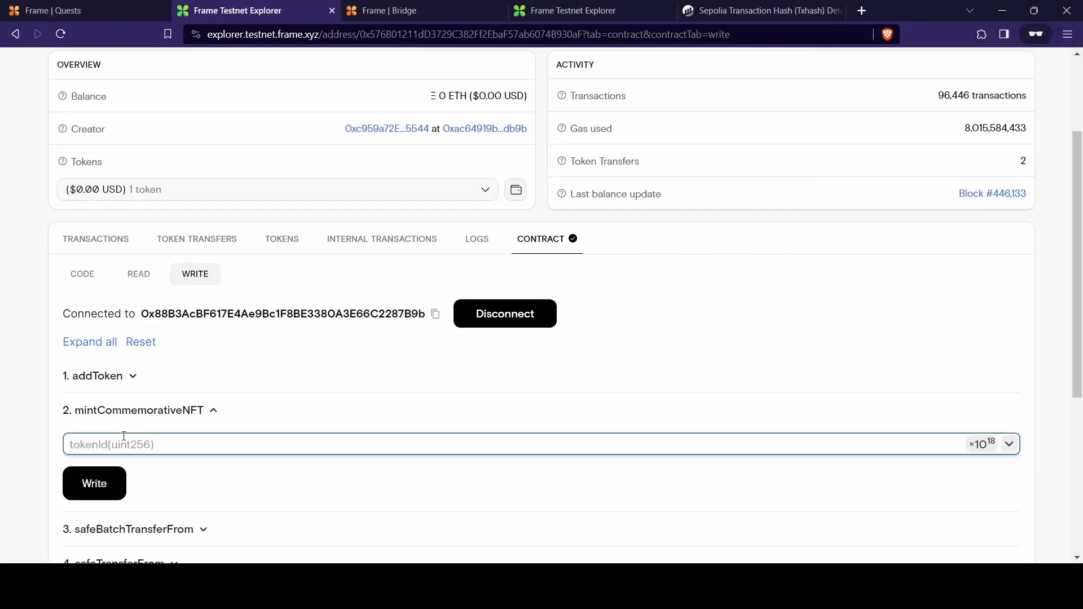
pyautogui.write('1')
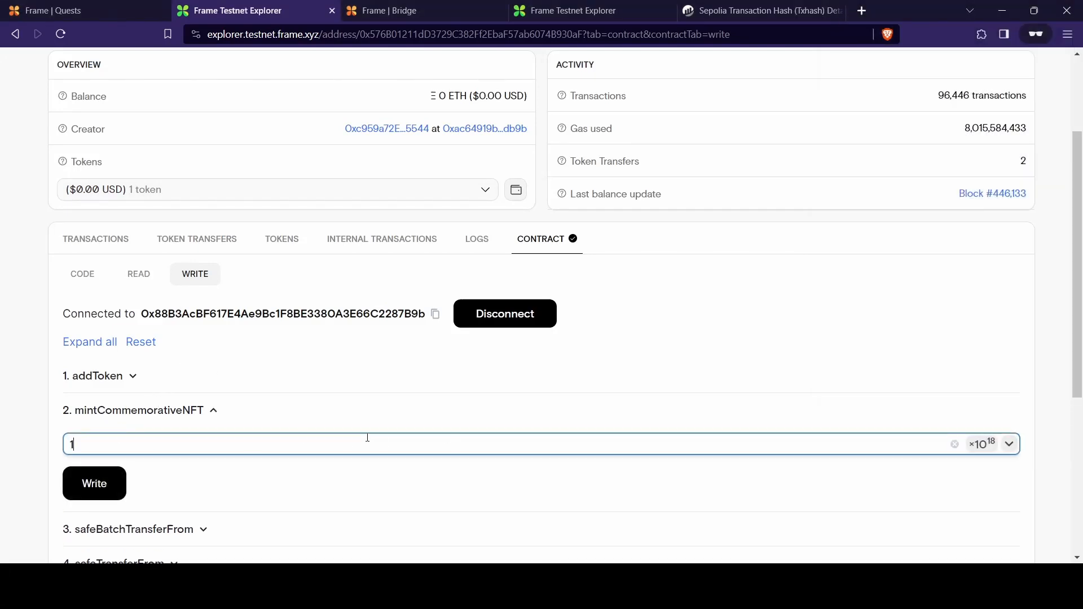
pyautogui.click(93, 483)
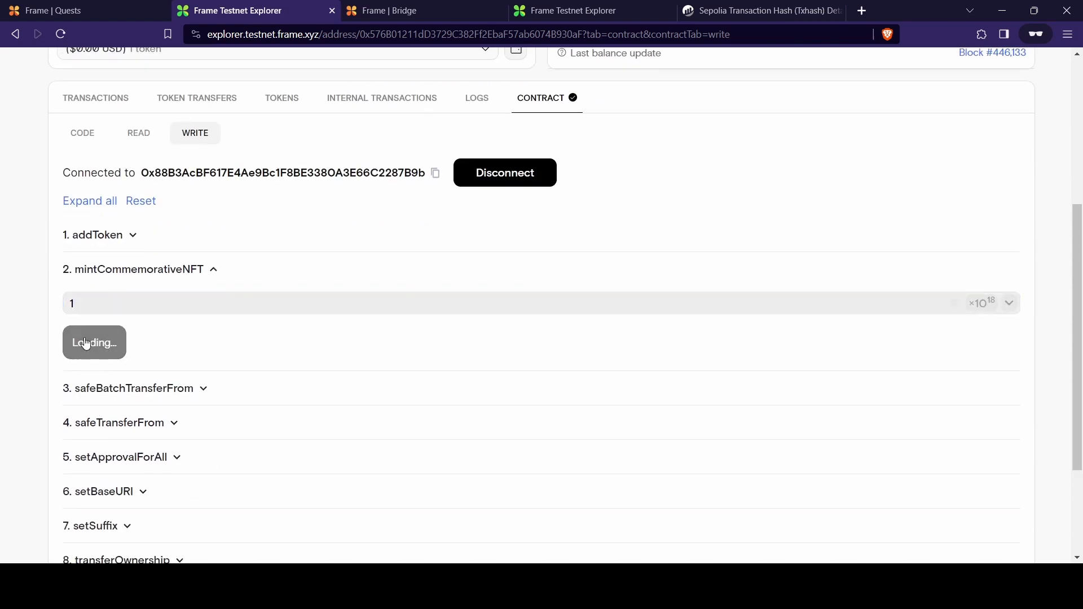
pyautogui.click(94, 344)
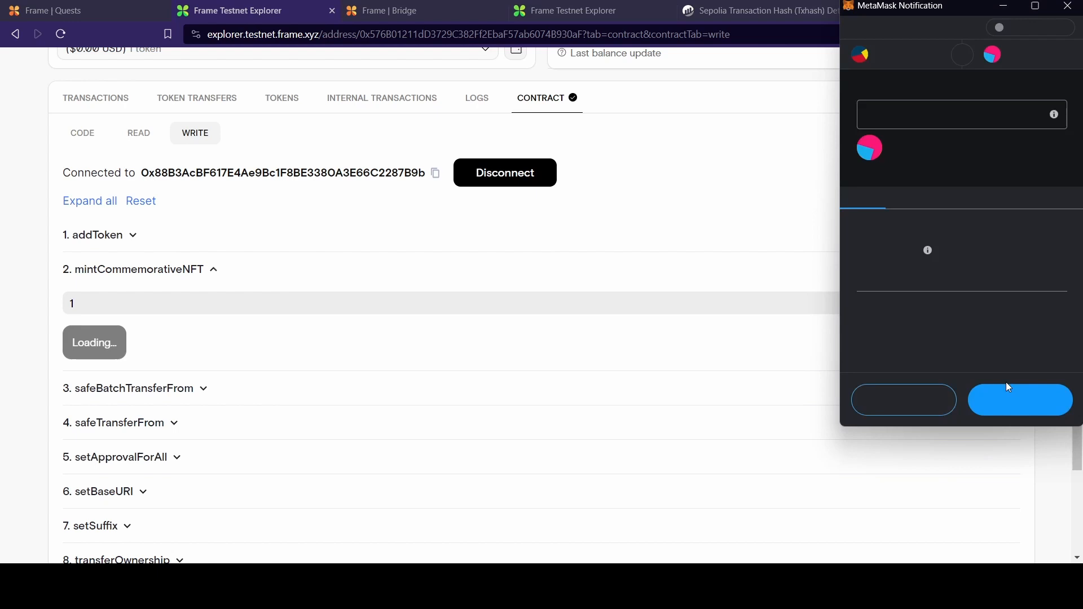
pyautogui.click(1020, 400)
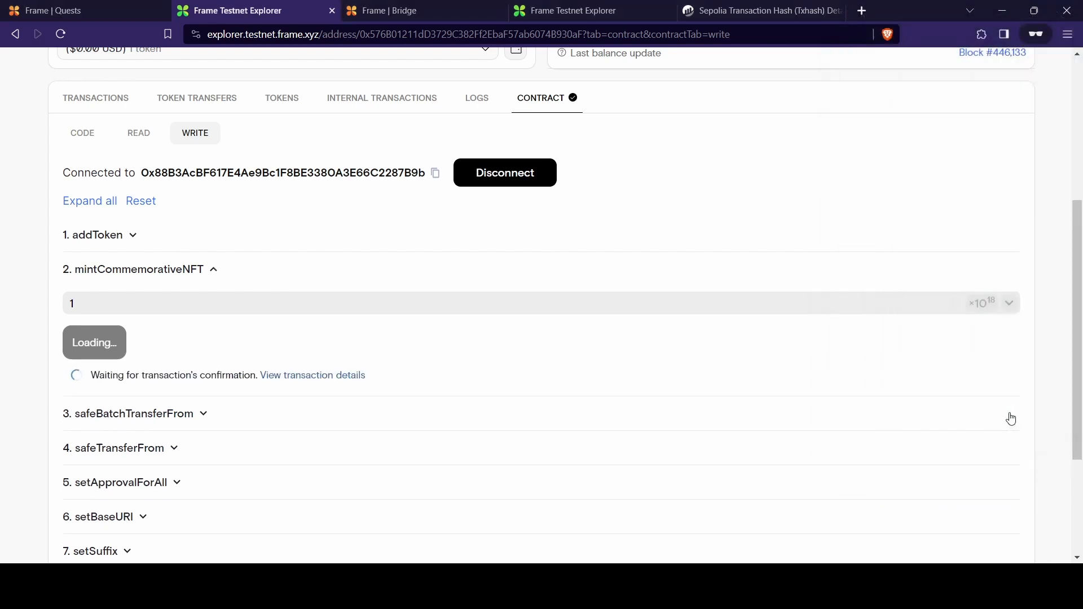
pyautogui.click(52, 10)
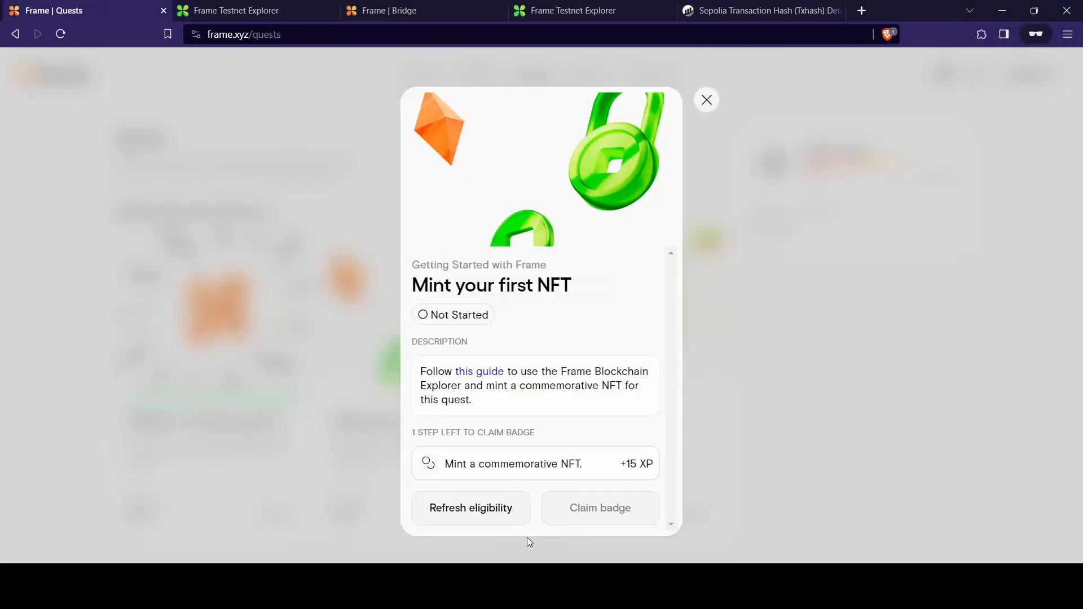
# Refresh eligibility and claim the Mint your first NFT badge, approving in MetaMask.
pyautogui.click(470, 507)
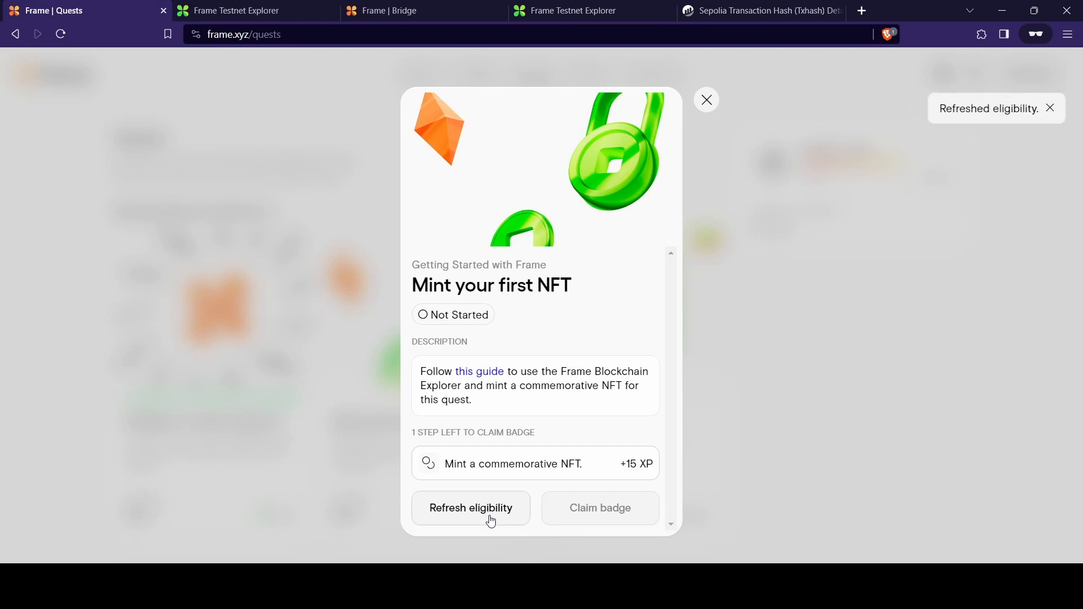
pyautogui.click(470, 508)
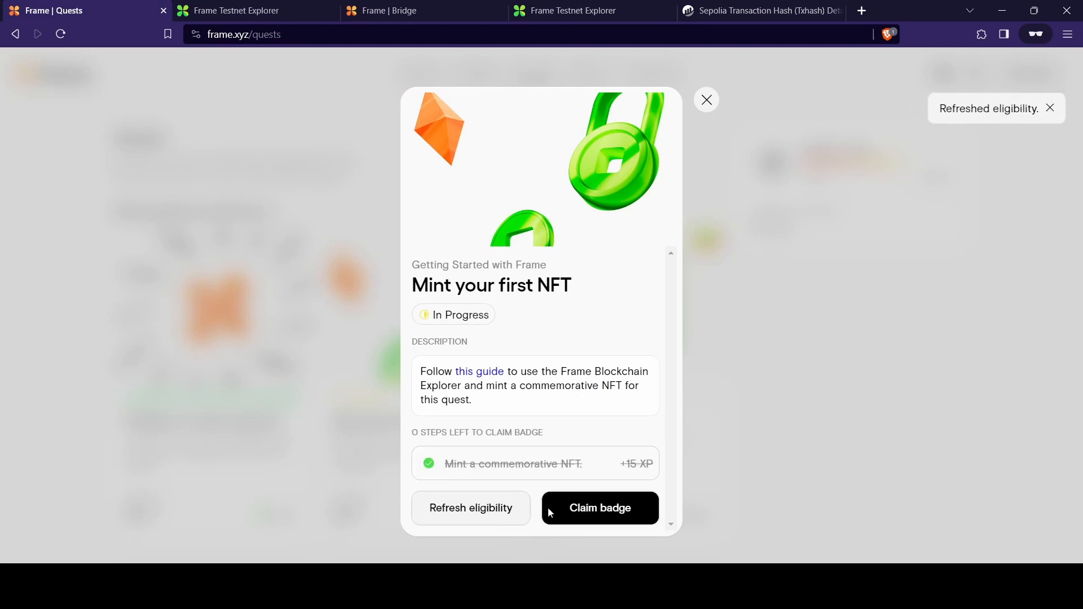
pyautogui.click(598, 508)
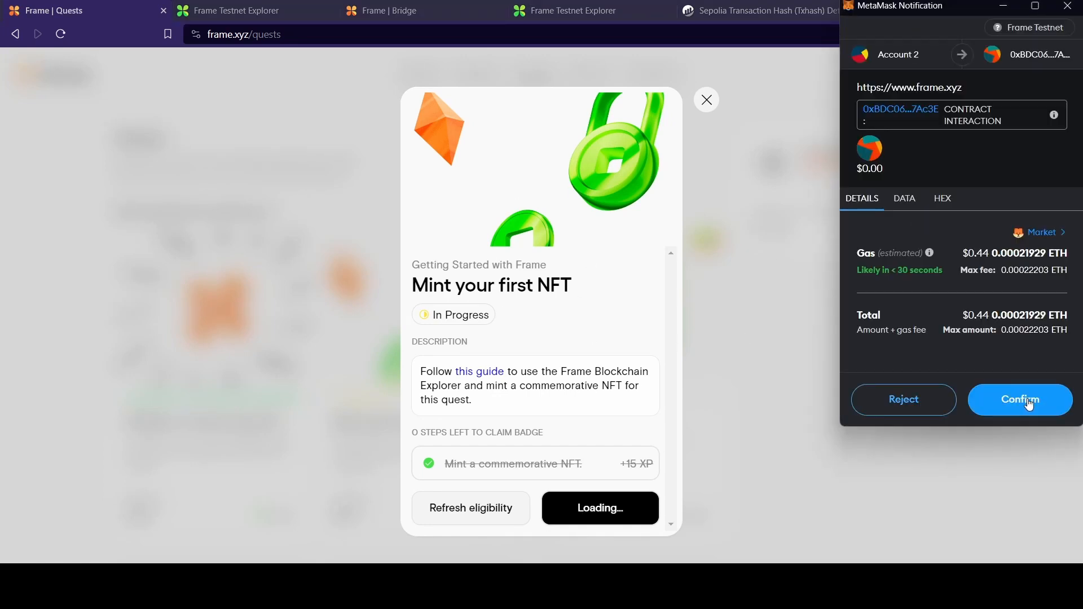
pyautogui.click(1020, 400)
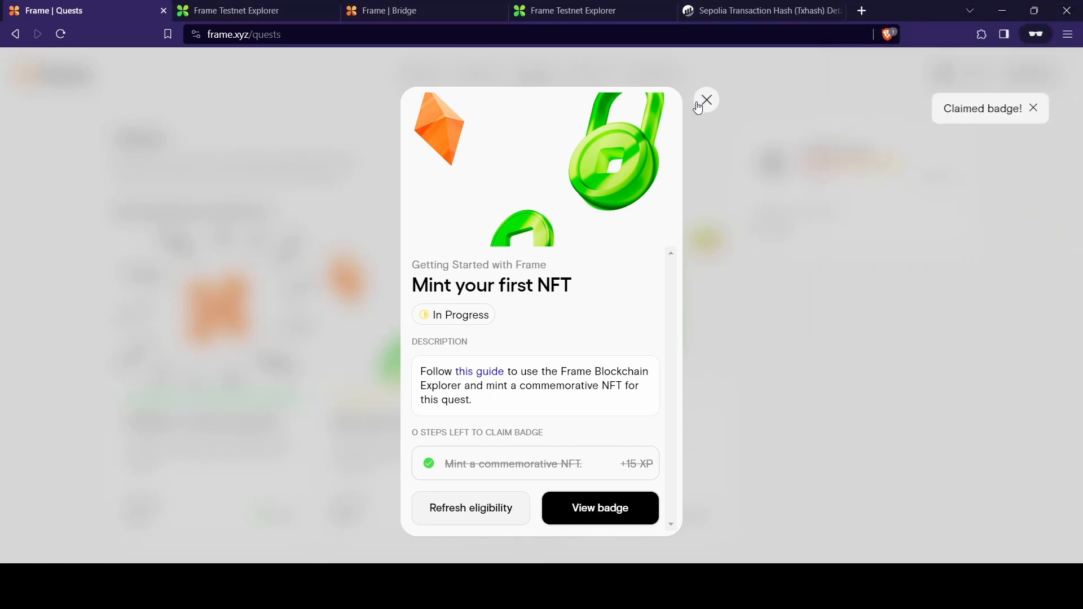
# Close the NFT quest and follow the Delegate your wallet quest to the Delegate site.
pyautogui.click(707, 100)
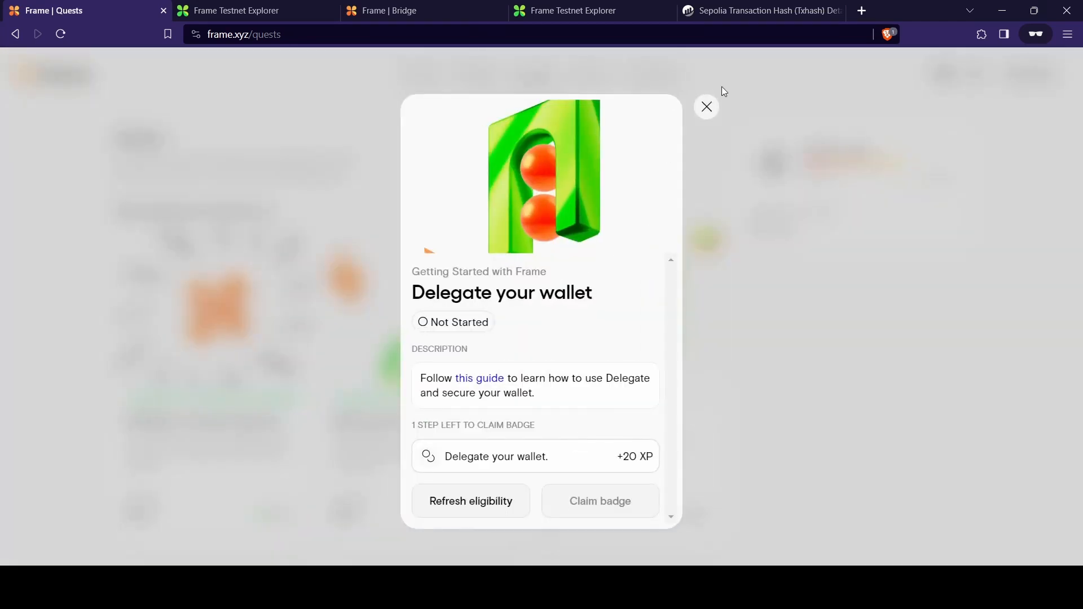
pyautogui.click(707, 107)
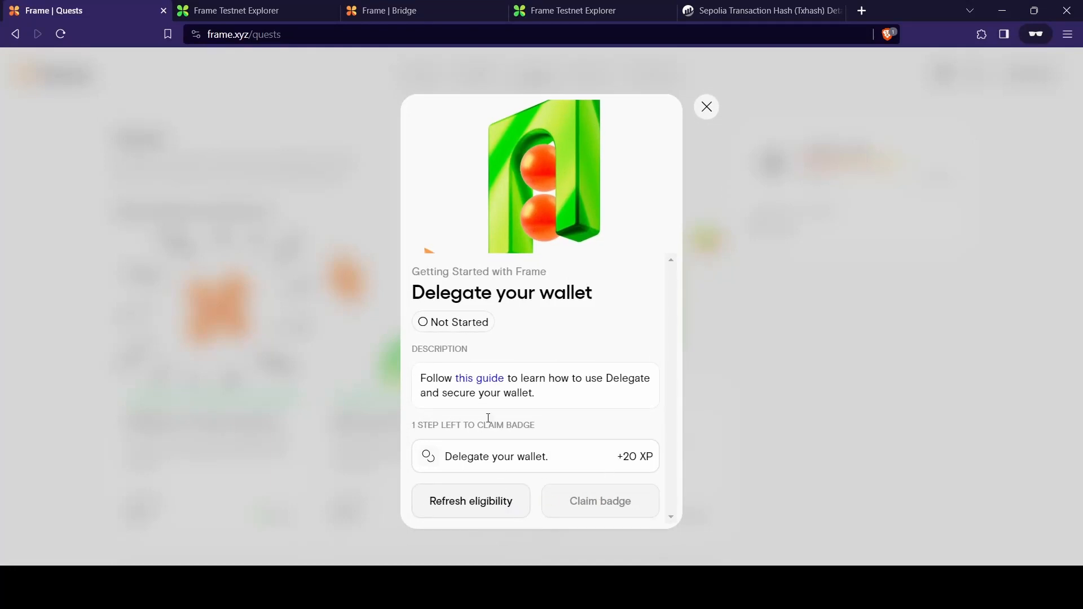
pyautogui.click(479, 378)
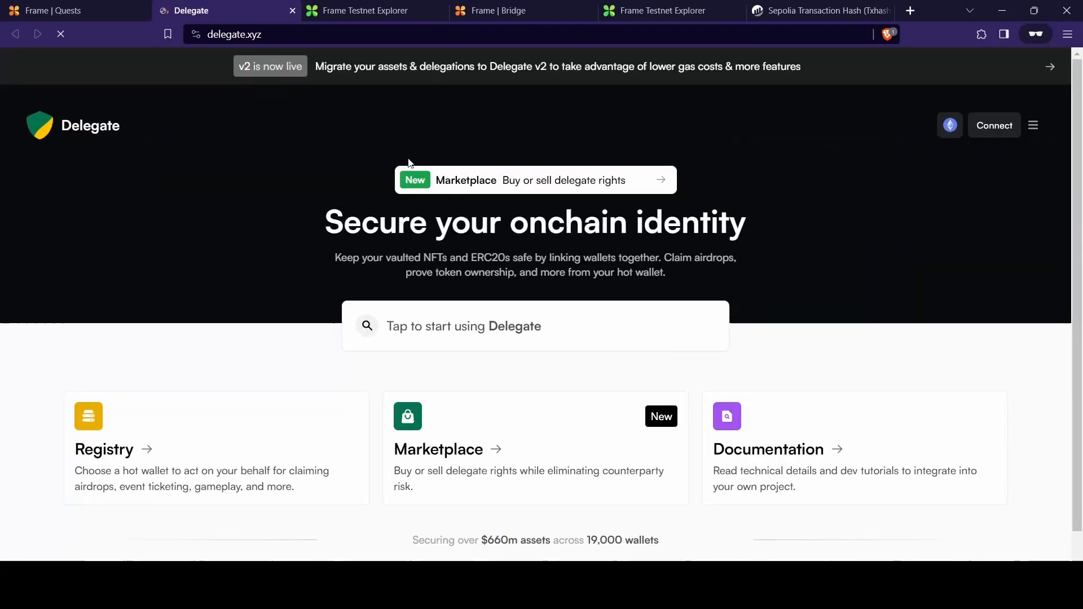
# Connect the MetaMask wallet to Delegate and bring up its delegation options.
pyautogui.click(994, 125)
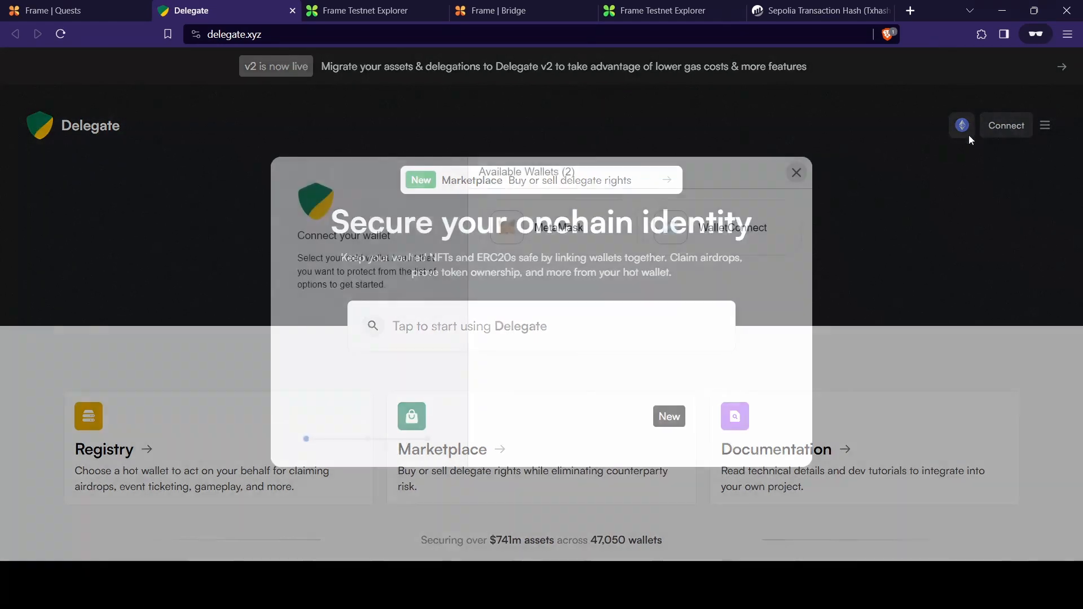
pyautogui.click(557, 228)
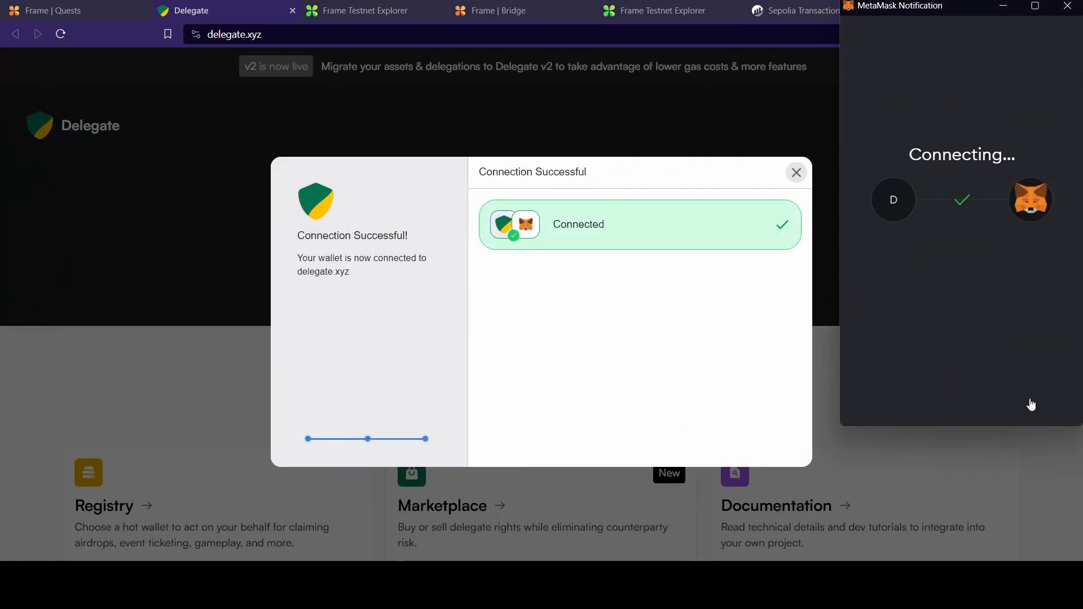
pyautogui.click(981, 34)
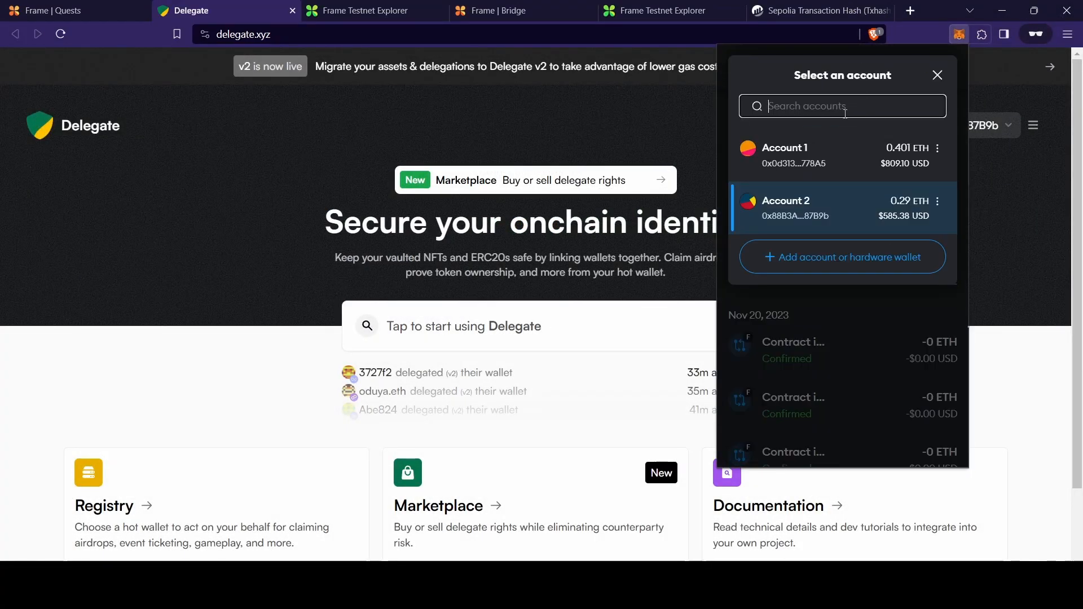
pyautogui.click(784, 156)
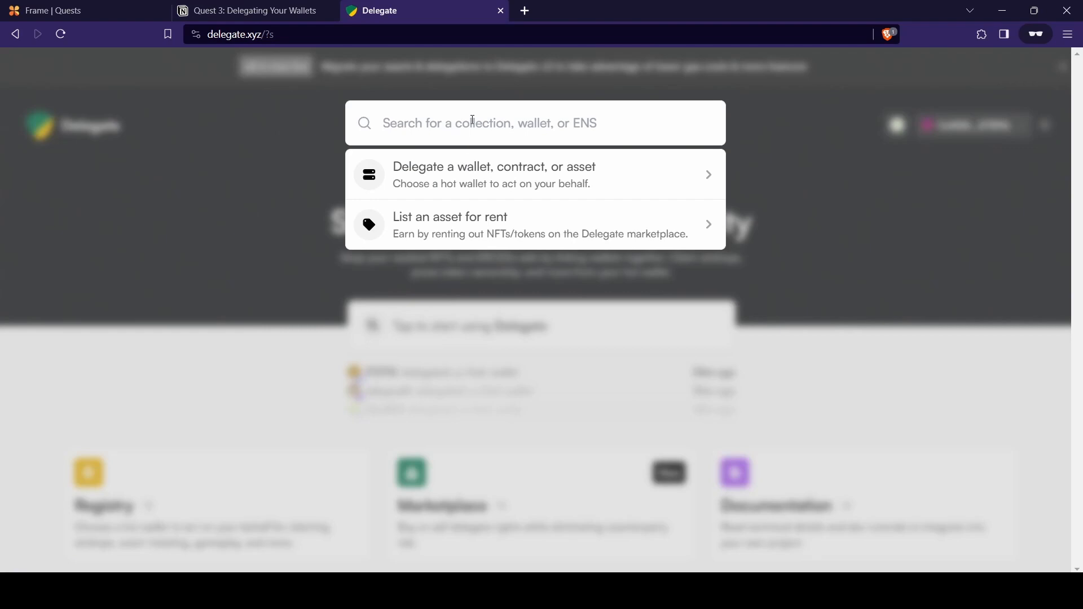
pyautogui.write('0x0d313B3939A29B734a758450c667648ff54778A5')
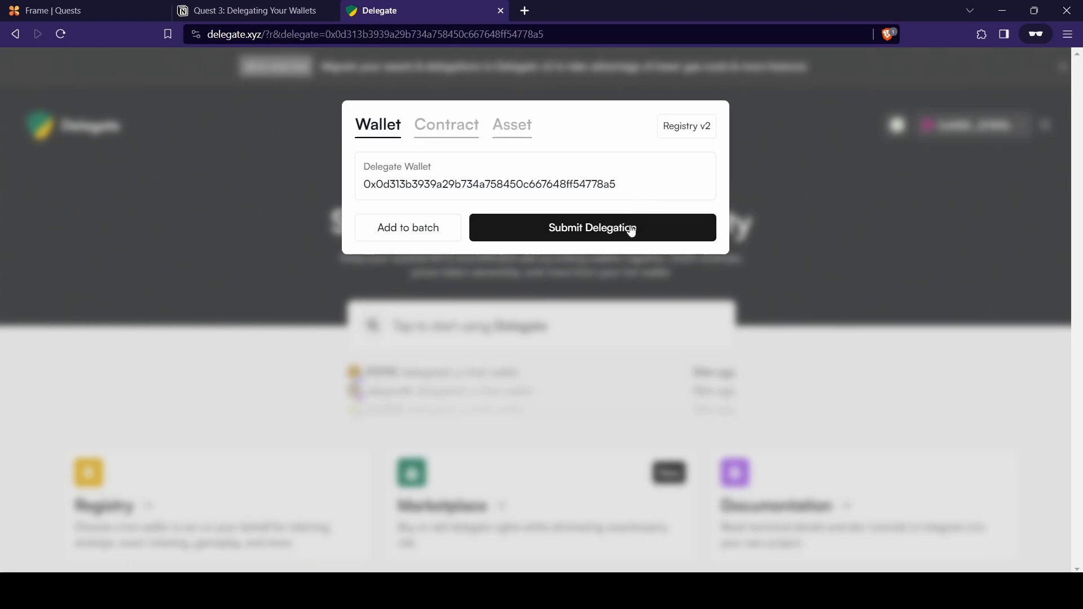
pyautogui.click(591, 227)
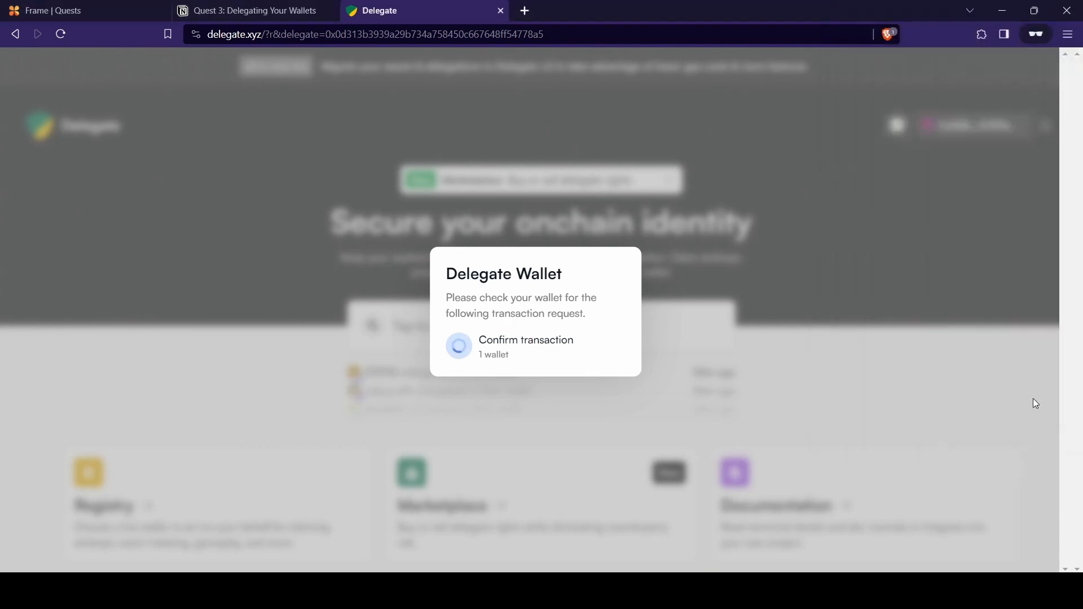
pyautogui.click(69, 10)
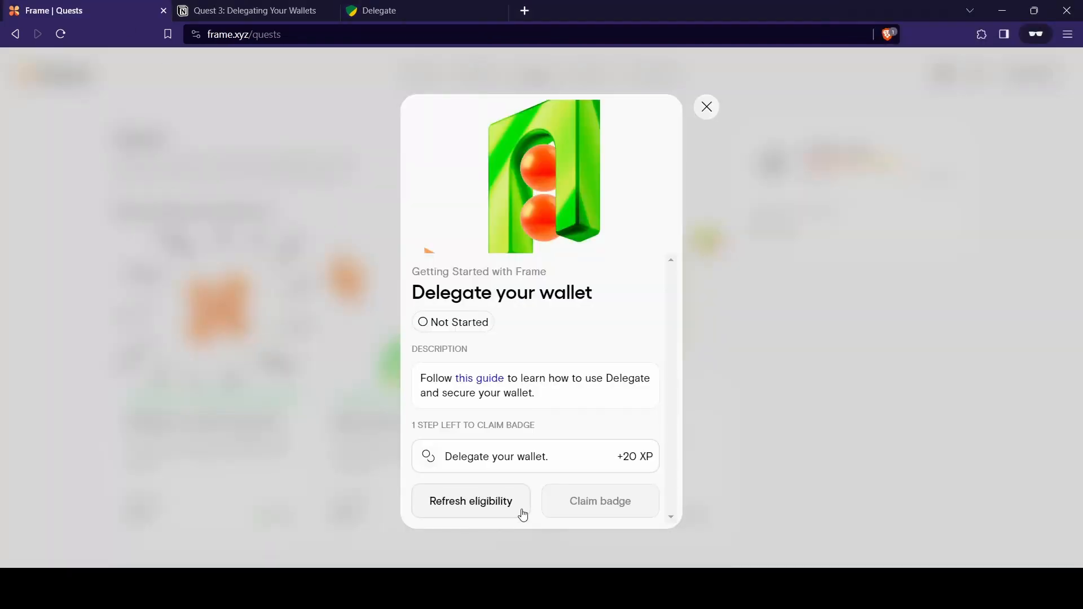
# Refresh eligibility for the Delegate your wallet quest and claim its badge.
pyautogui.click(472, 501)
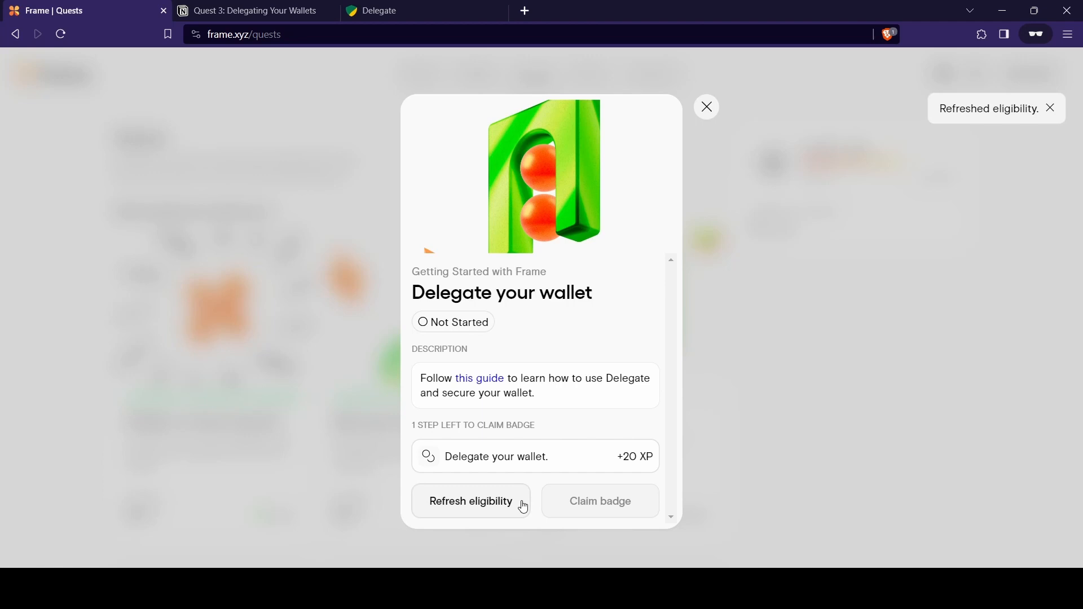
pyautogui.moveTo(549, 358)
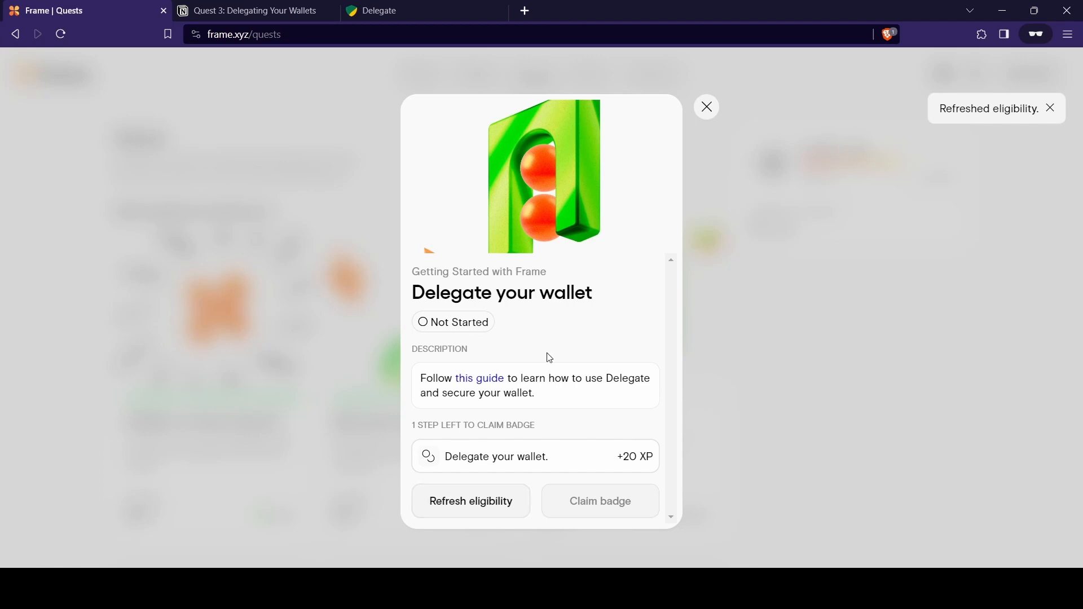
pyautogui.moveTo(492, 501)
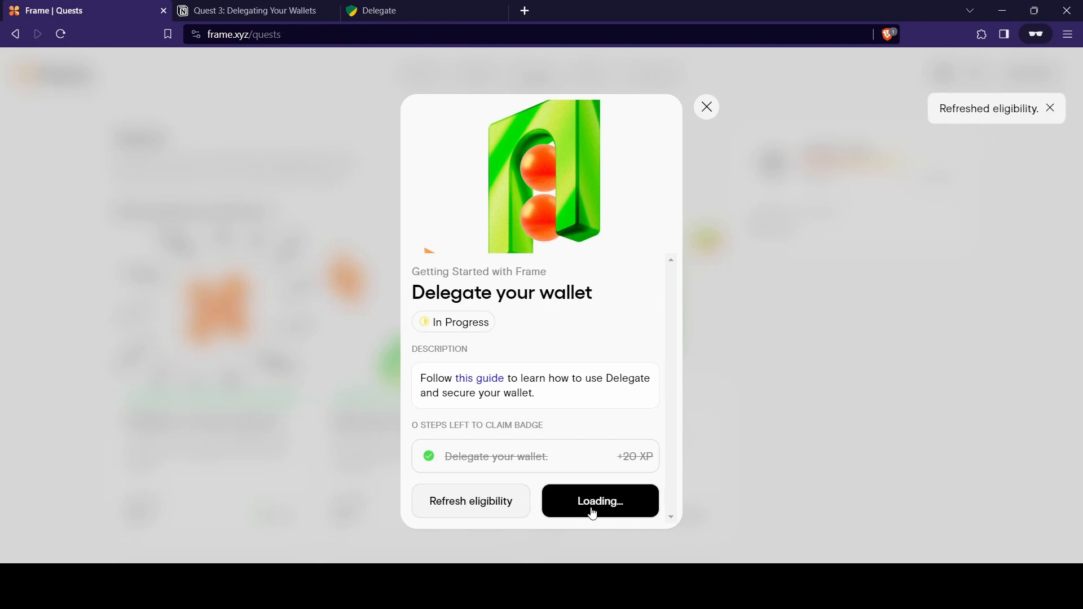
pyautogui.click(598, 501)
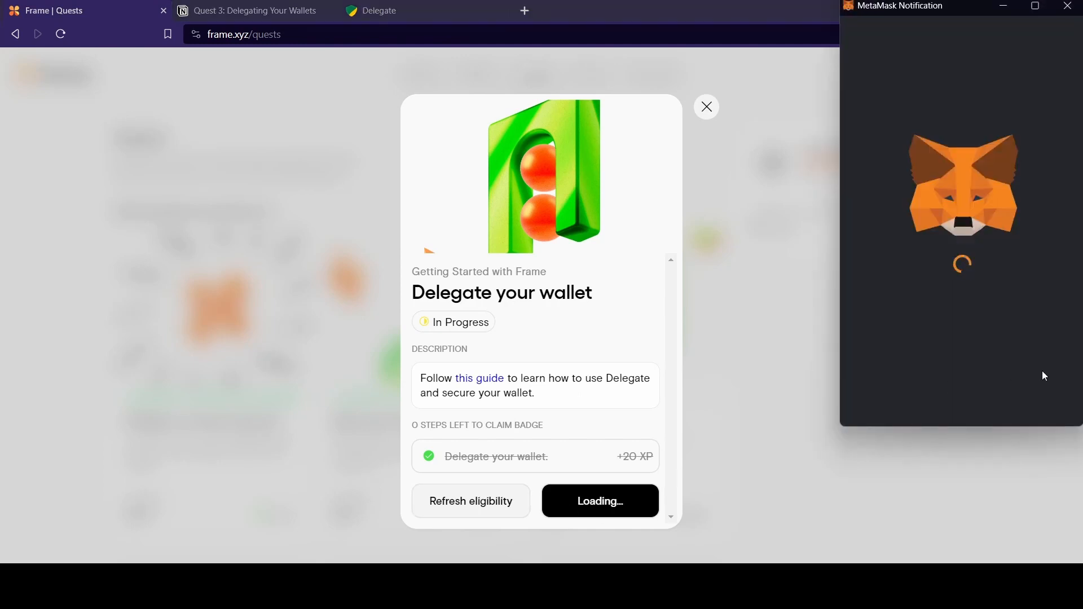